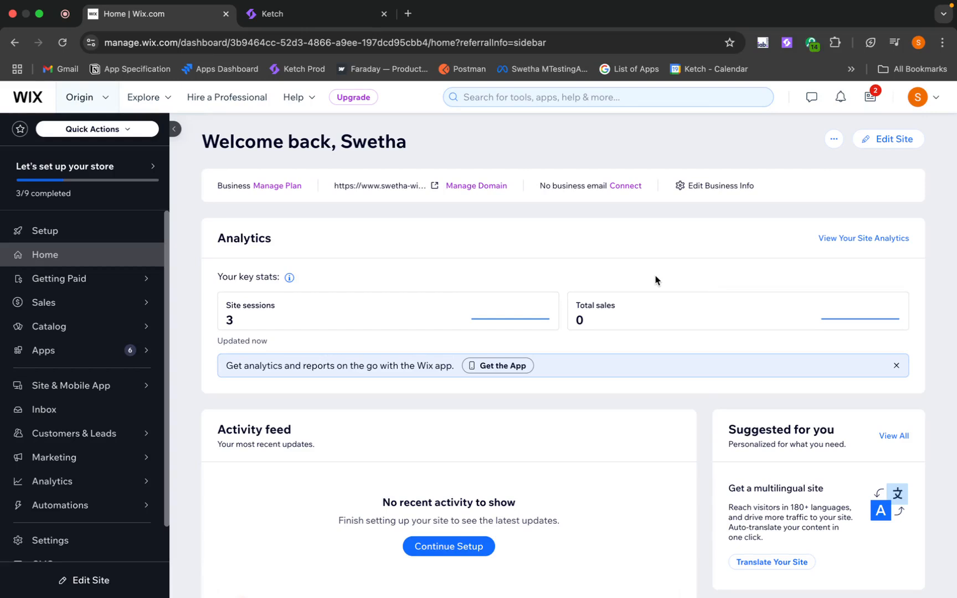
# Reach the Advanced section of the site Settings where Custom code lives
pyautogui.scroll(-3)
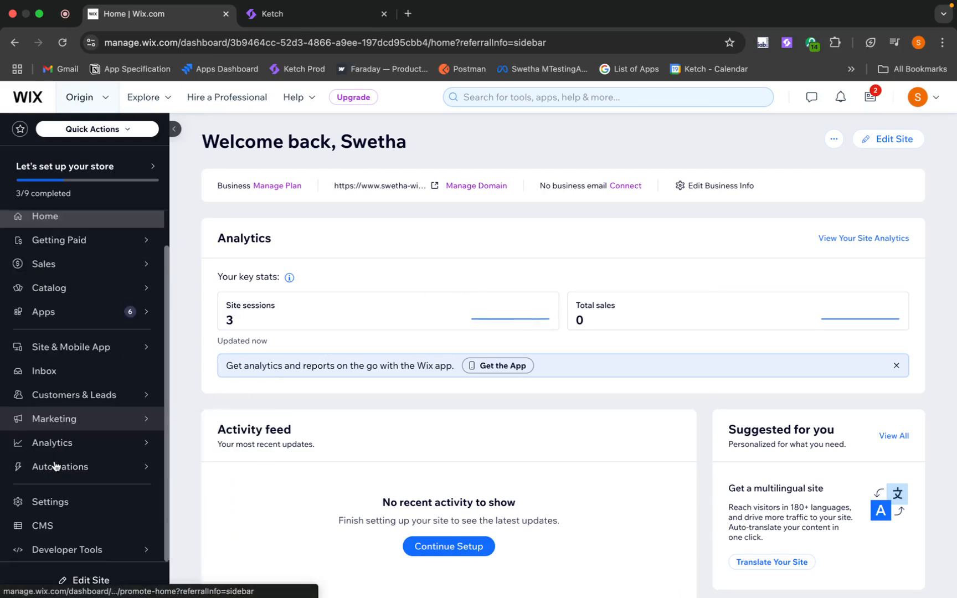
pyautogui.click(50, 501)
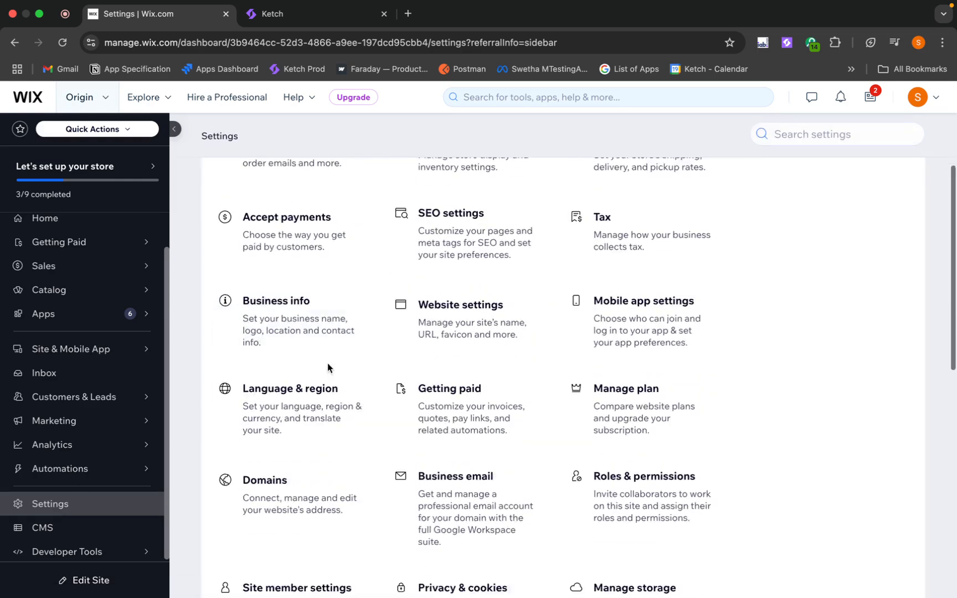
pyautogui.scroll(-3)
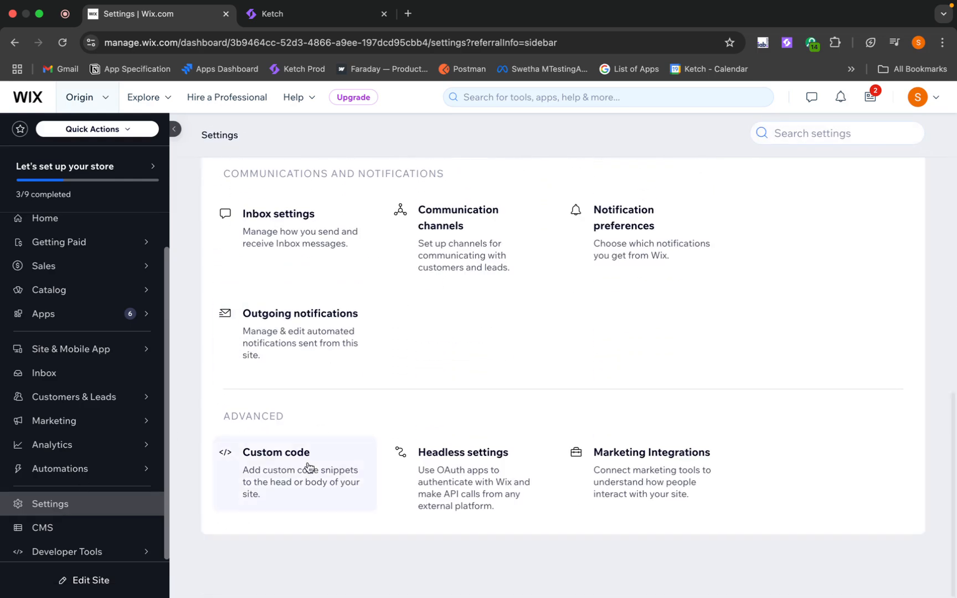
# Begin a new custom code snippet for the site Head from the Custom Code page
pyautogui.click(276, 452)
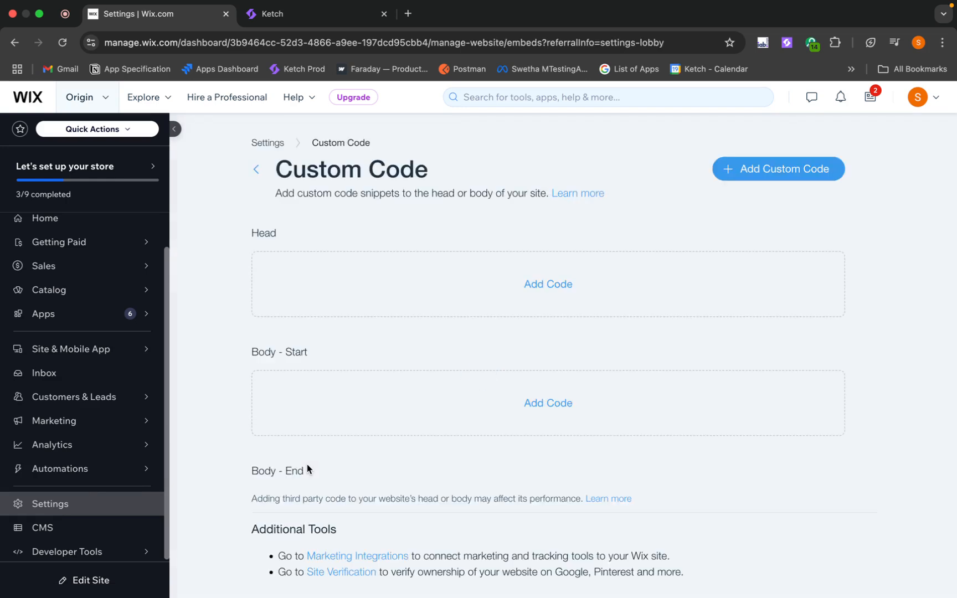
pyautogui.moveTo(545, 284)
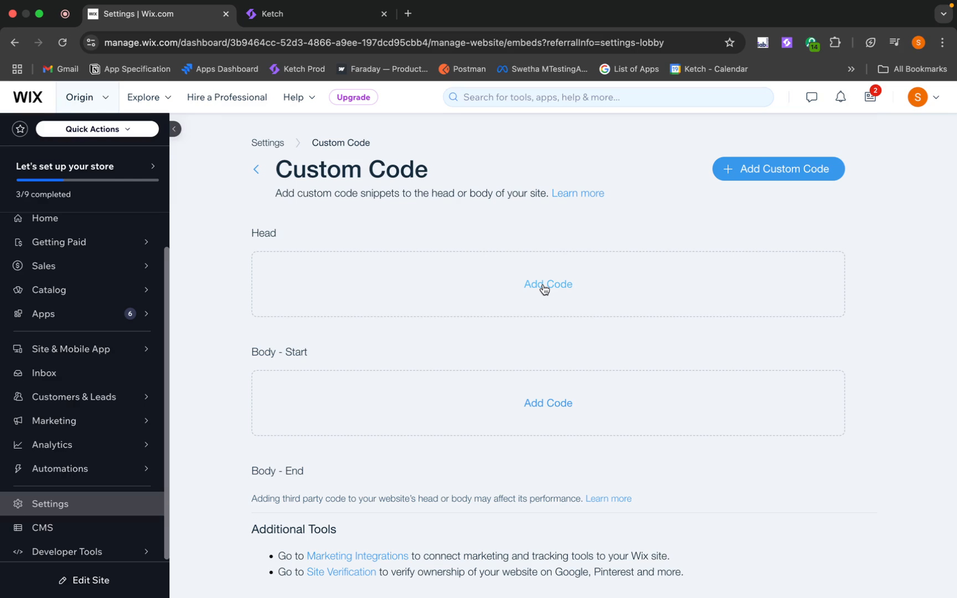
pyautogui.click(547, 283)
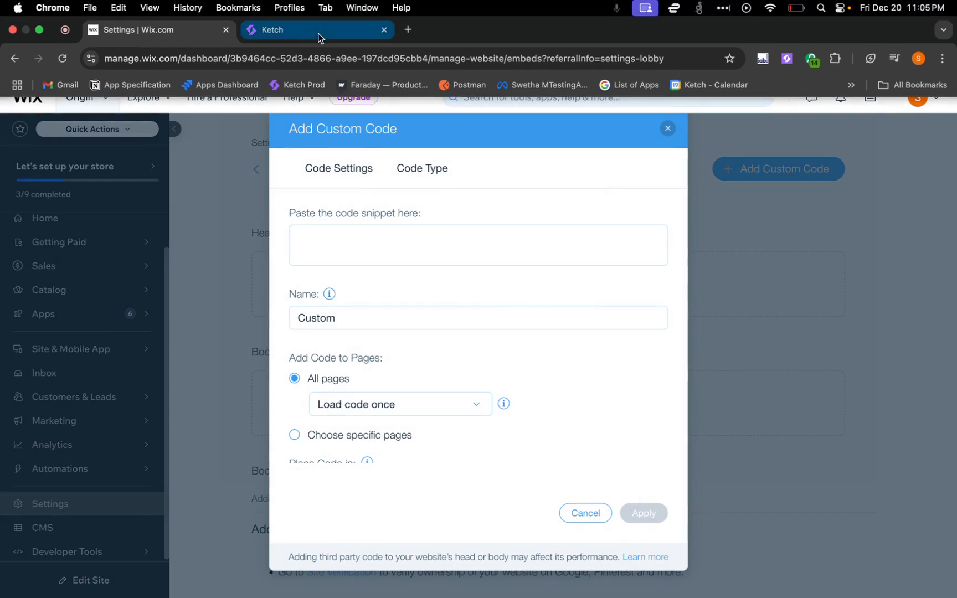
# Export and copy the Smart Tag code for the Ketch Apps property, then return to Wix
pyautogui.click(299, 29)
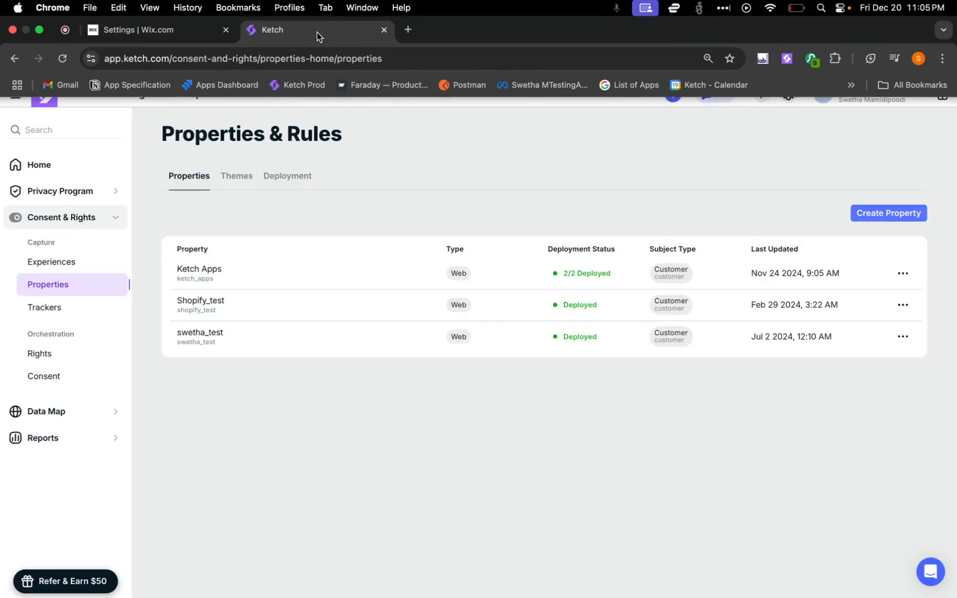
pyautogui.moveTo(361, 47)
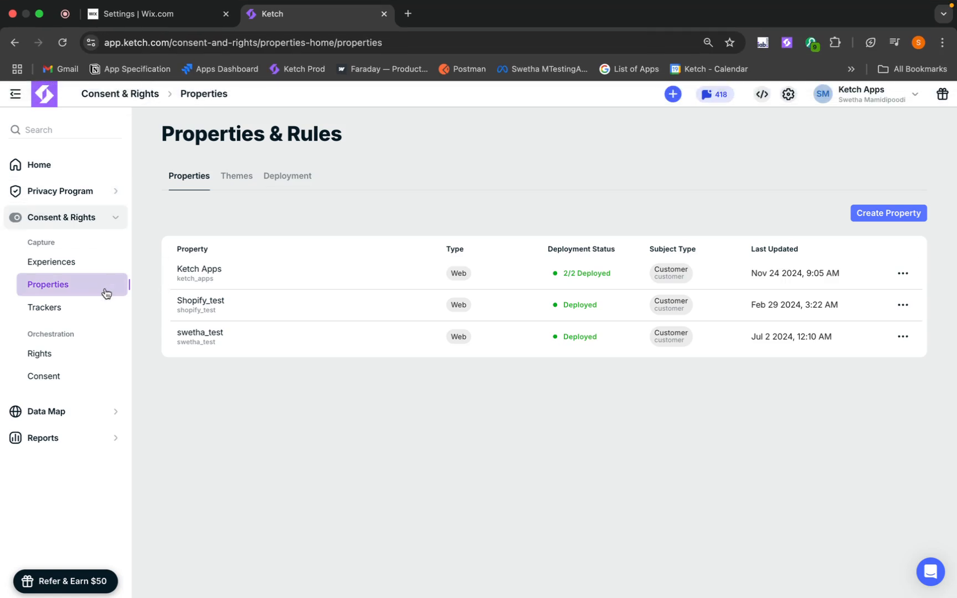
pyautogui.click(905, 272)
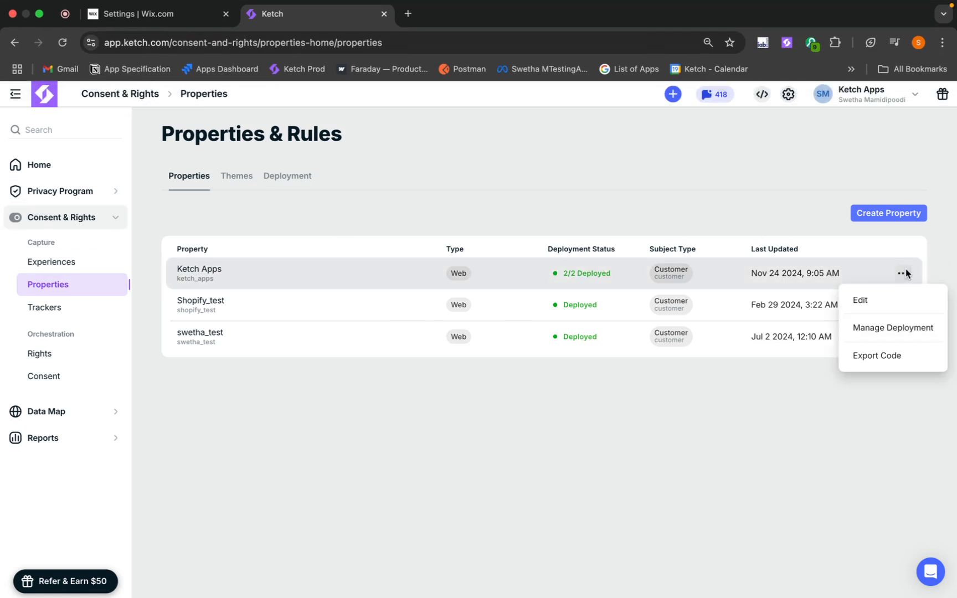
pyautogui.click(876, 355)
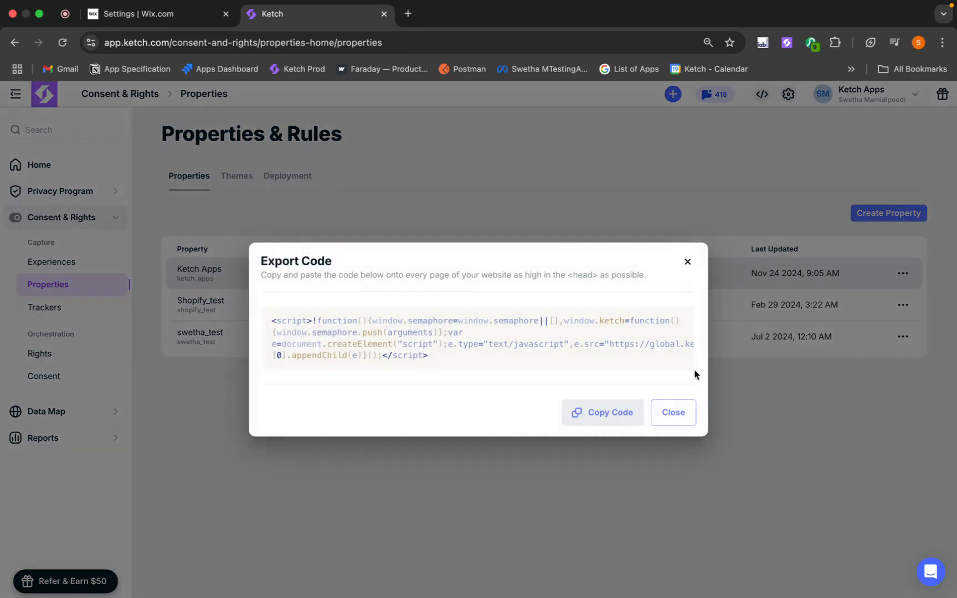
pyautogui.moveTo(492, 116)
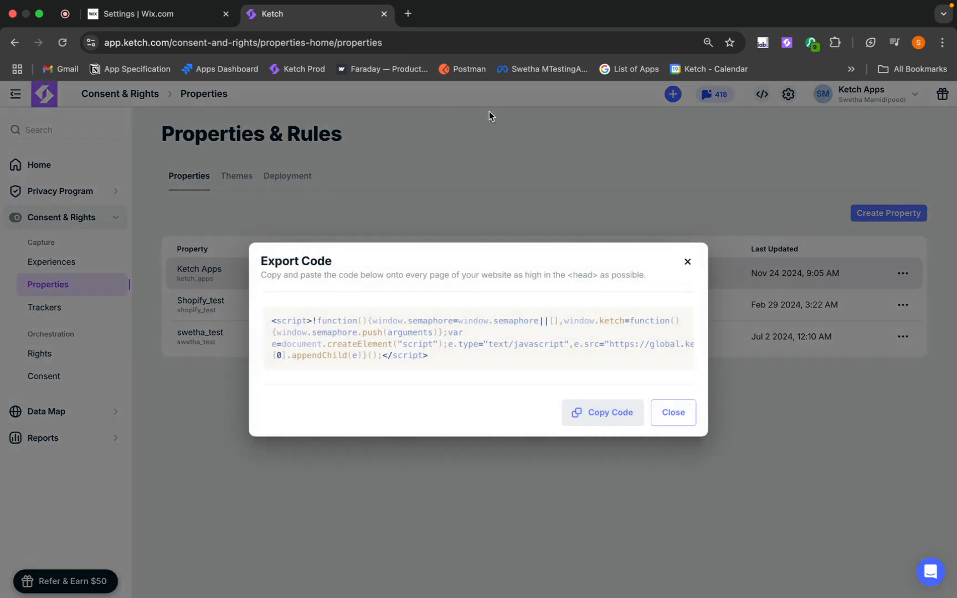
pyautogui.click(156, 13)
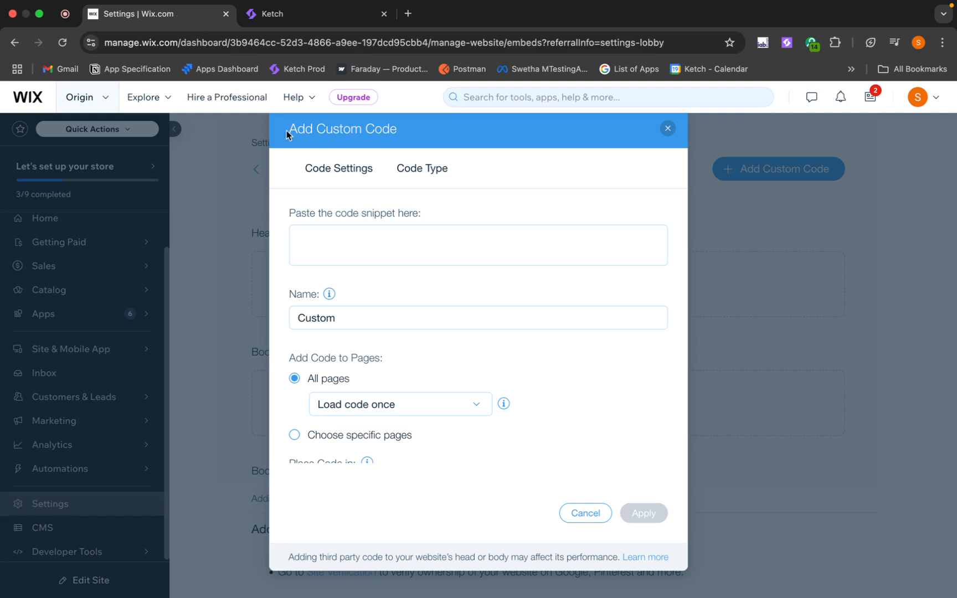
# Paste the Ketch script as 'Ketch Smart Tag', head placement on all pages, and apply it
pyautogui.click(477, 245)
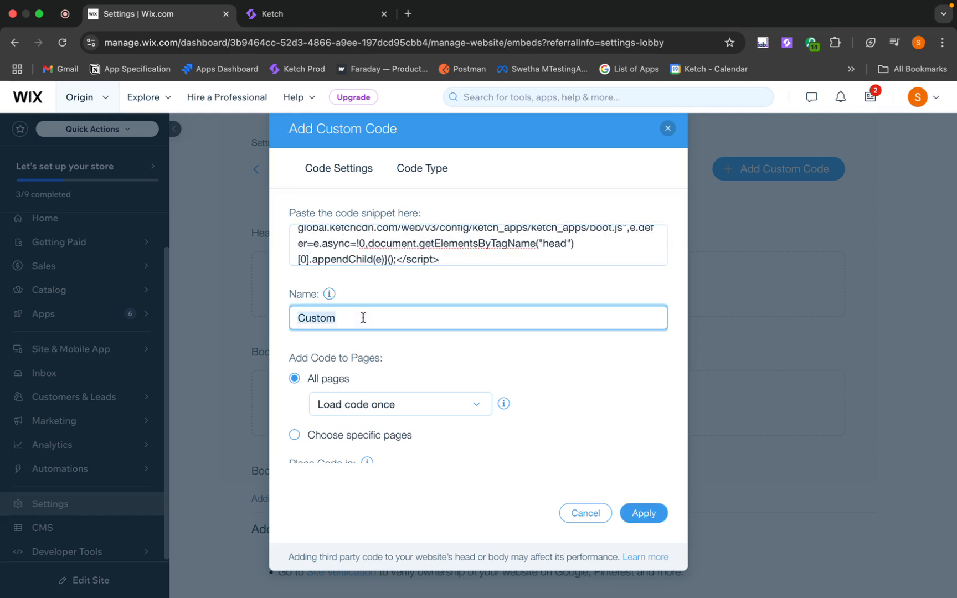
pyautogui.write('Ketch Smart T')
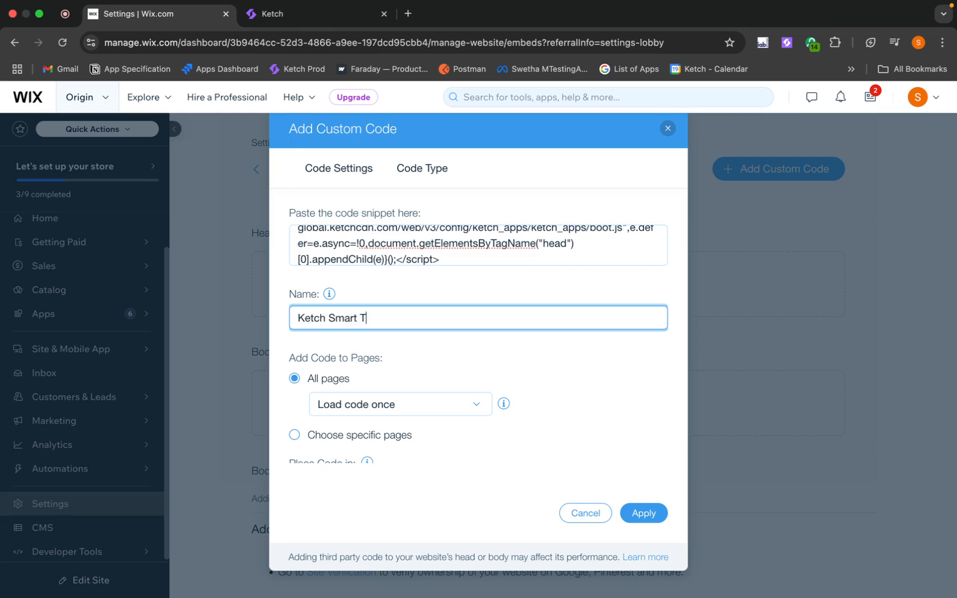
pyautogui.scroll(-3)
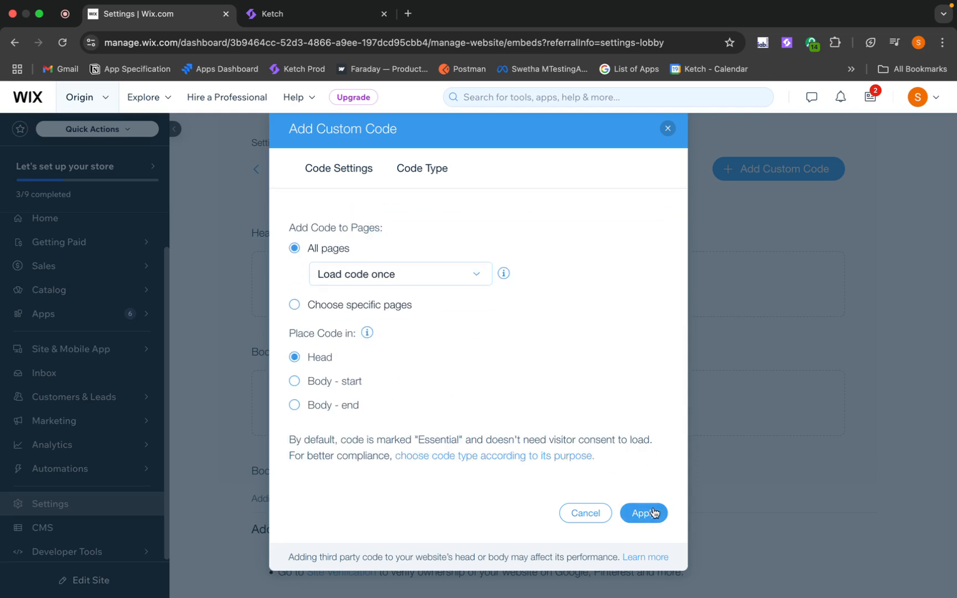
pyautogui.click(642, 512)
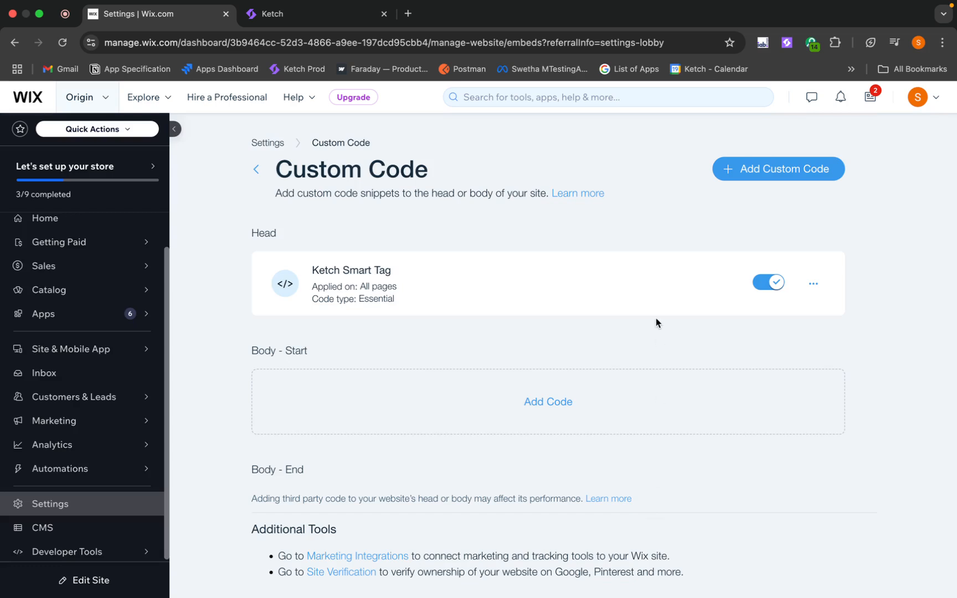
pyautogui.moveTo(308, 344)
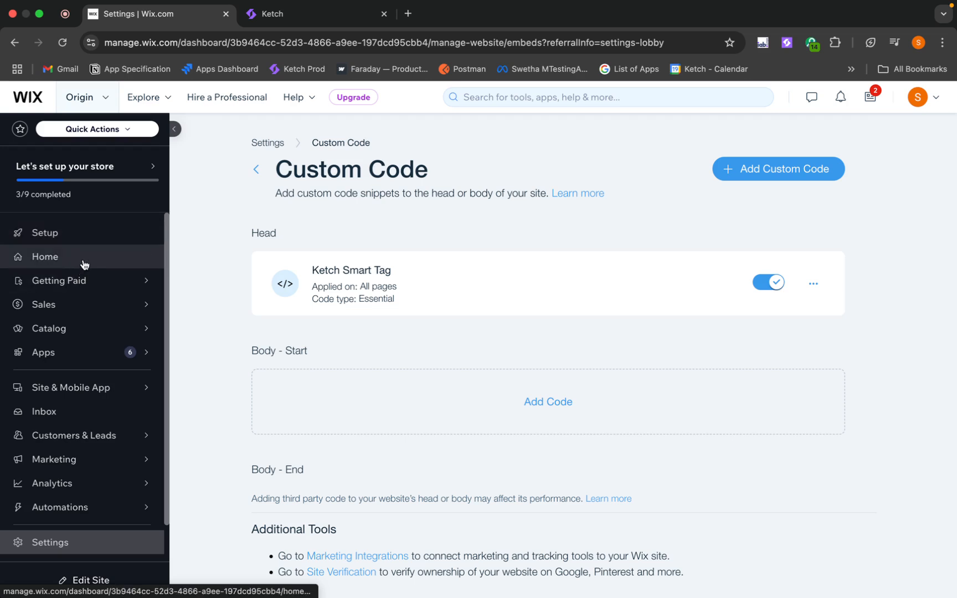
pyautogui.click(45, 256)
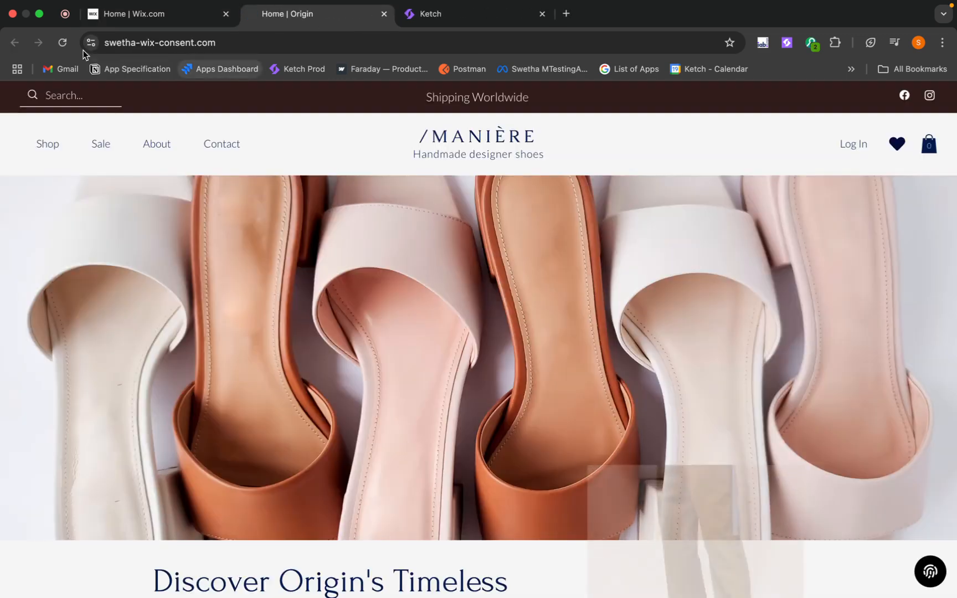
# Reload the live Origin site so the Ketch consent banner appears
pyautogui.click(931, 572)
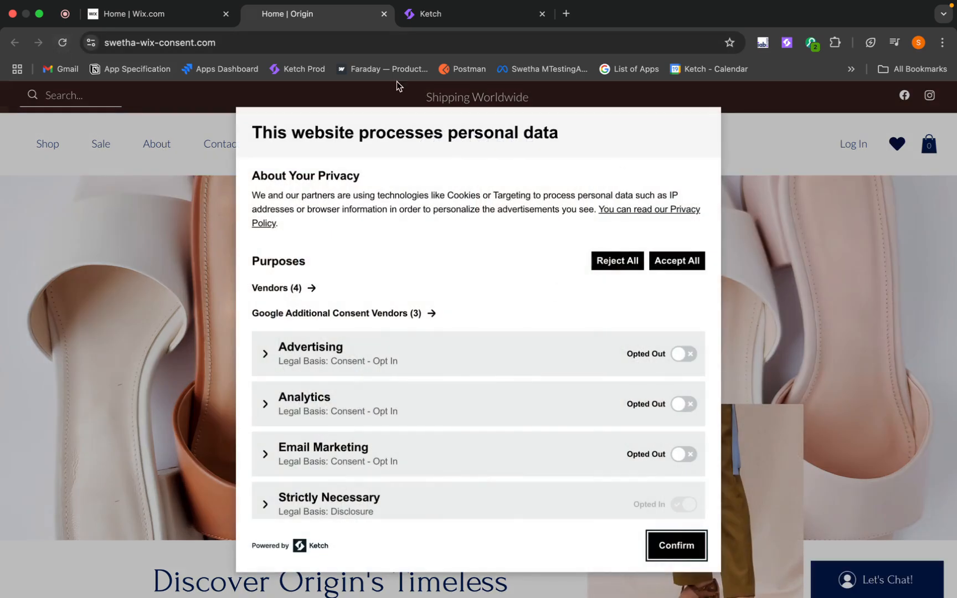
pyautogui.moveTo(745, 230)
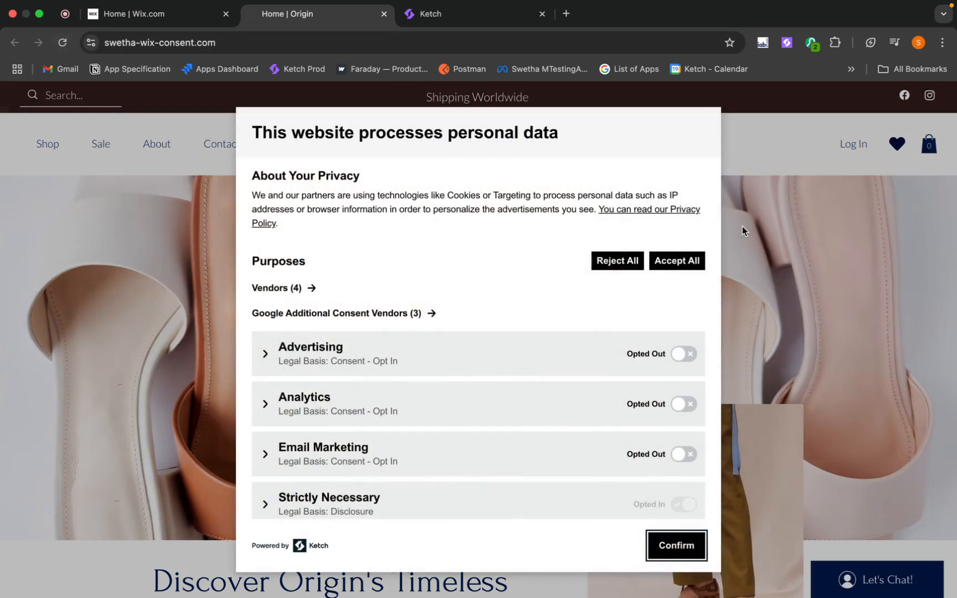